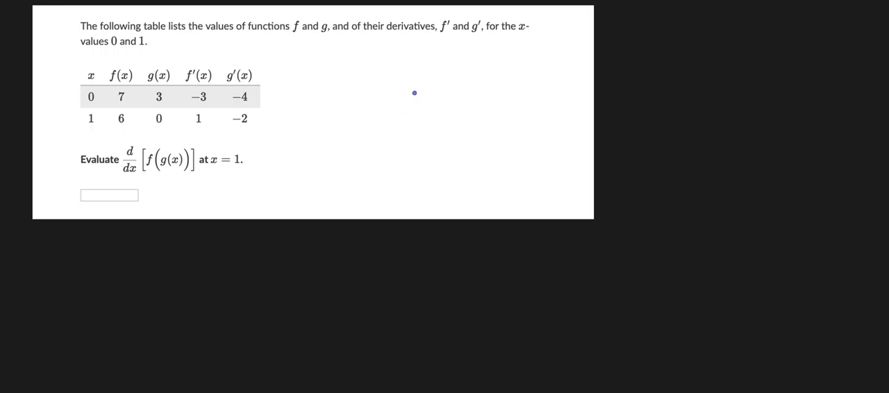
mouse_move(307, 31)
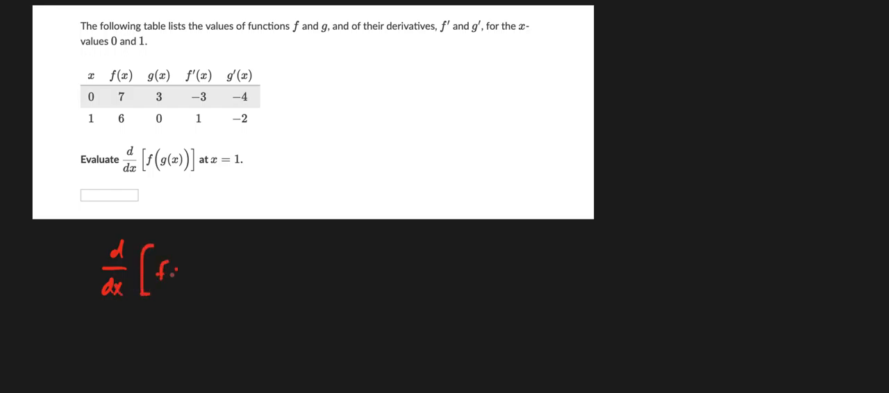
Write d/dx[f(g(x))] = f'(g(x))·g'(x), then begin the next line with f'.
type("g")
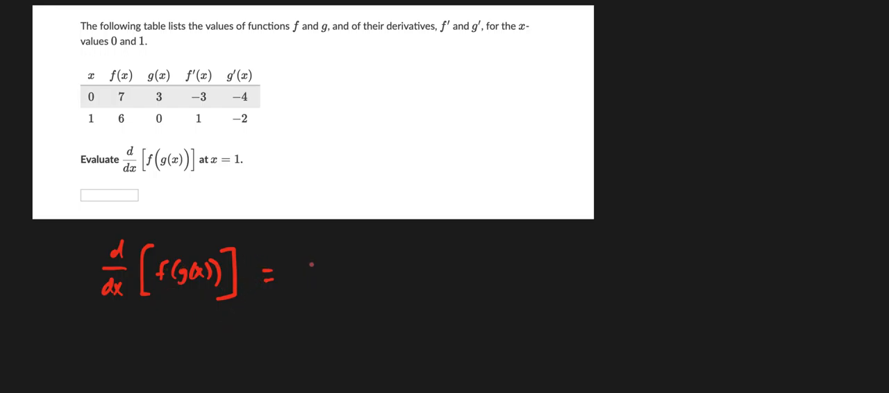
type("f'(")
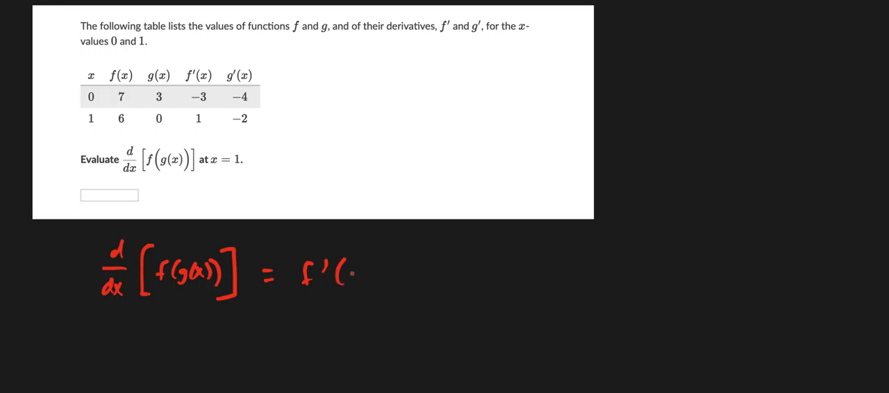
type("g(x))")
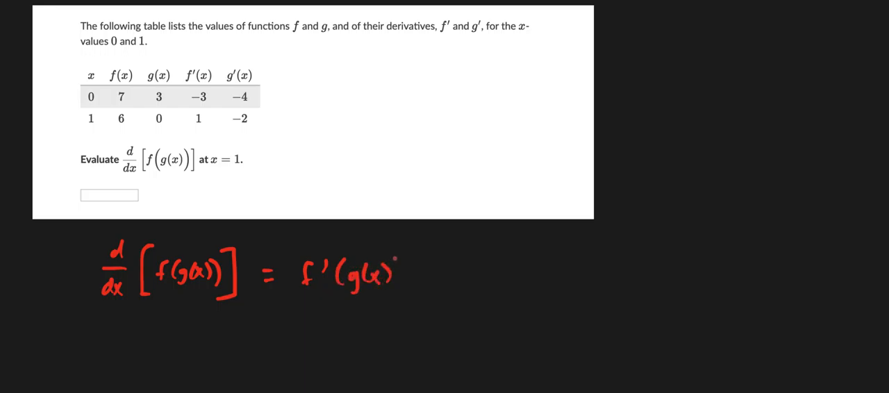
type("·g'(x")
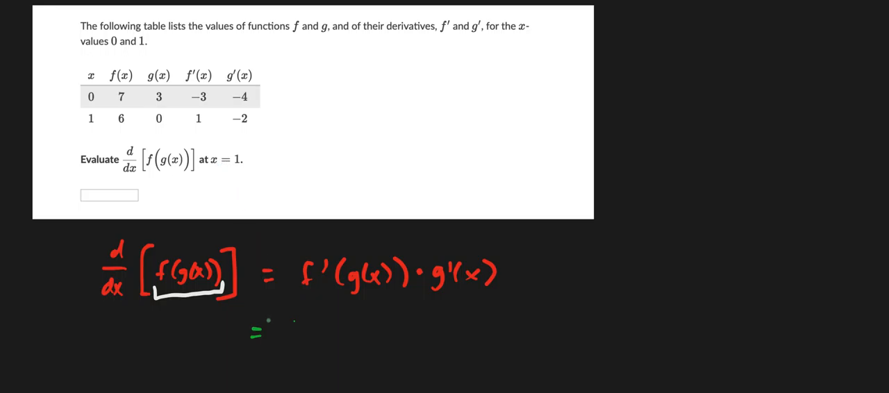
type("f'(g(1))·g'(1")
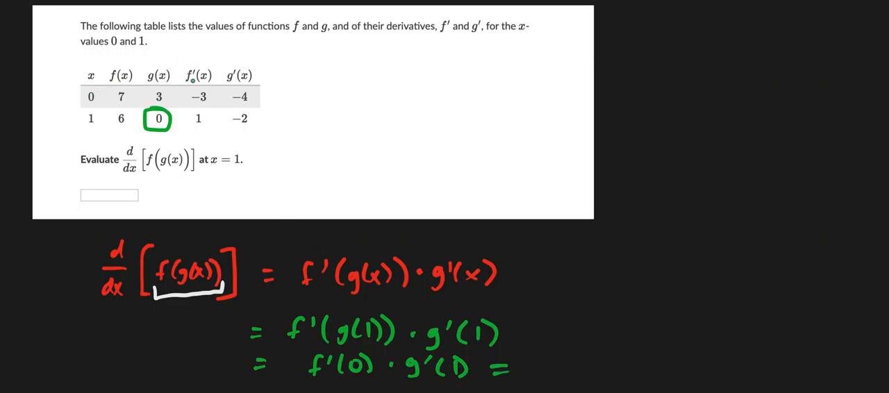
Circle the table entry and start writing -3· as the product of derivatives.
left_click(199, 97)
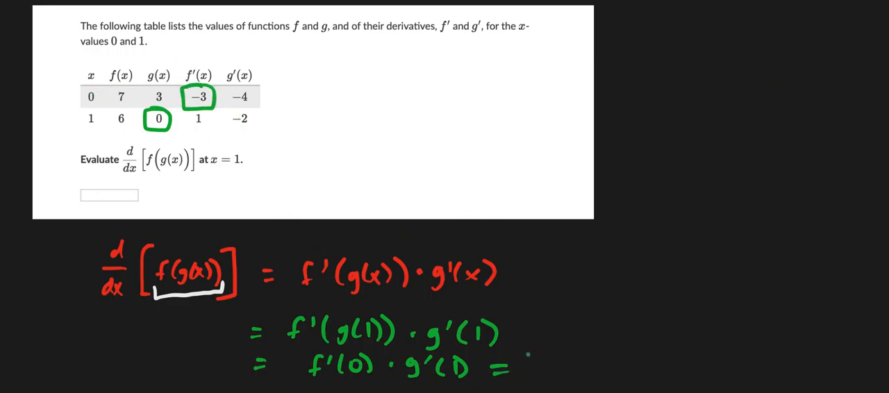
type("-3.")
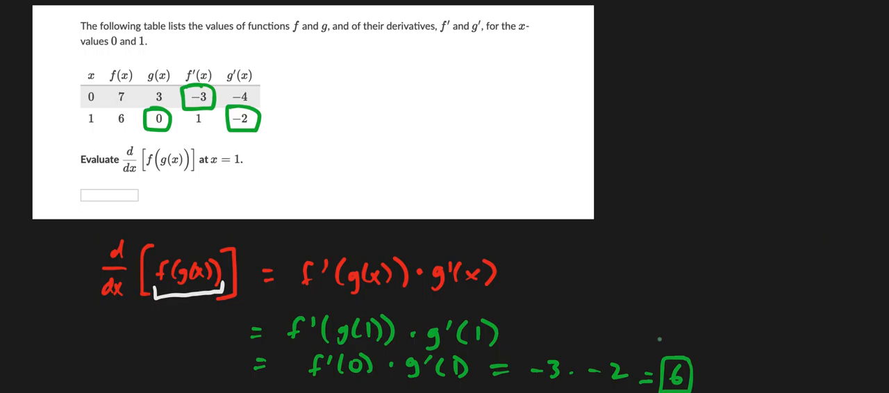
mouse_move(666, 304)
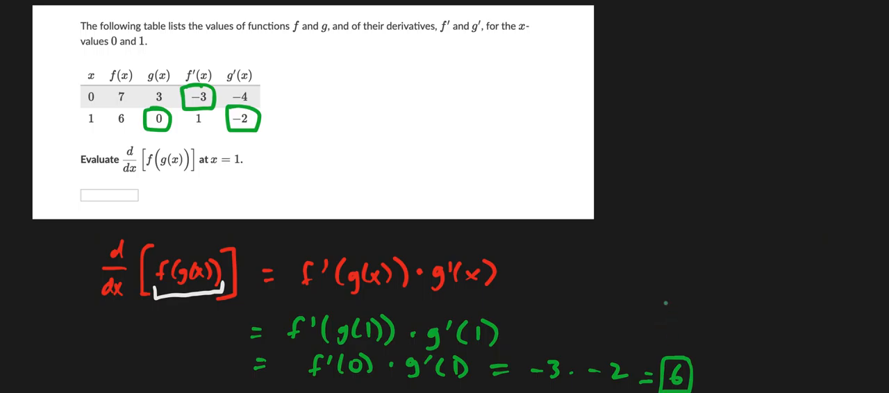